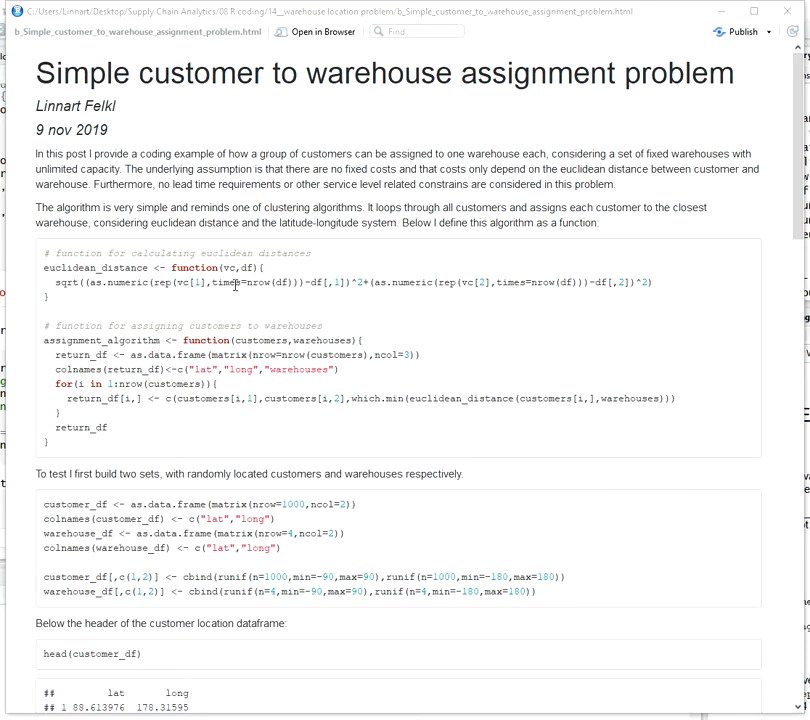
{"action": "mouse_move", "coordinate": [90, 356]}
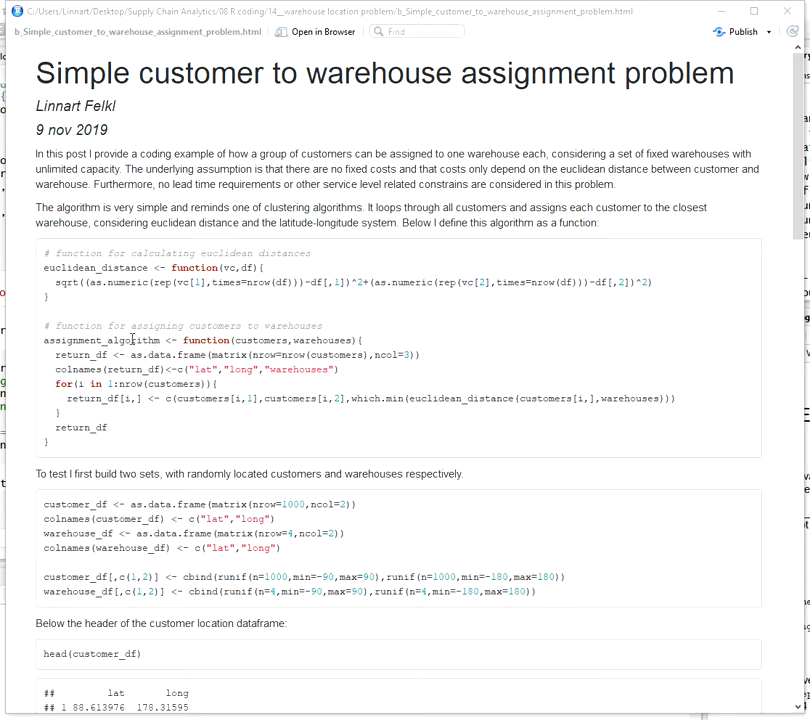
{"action": "mouse_move", "coordinate": [240, 340]}
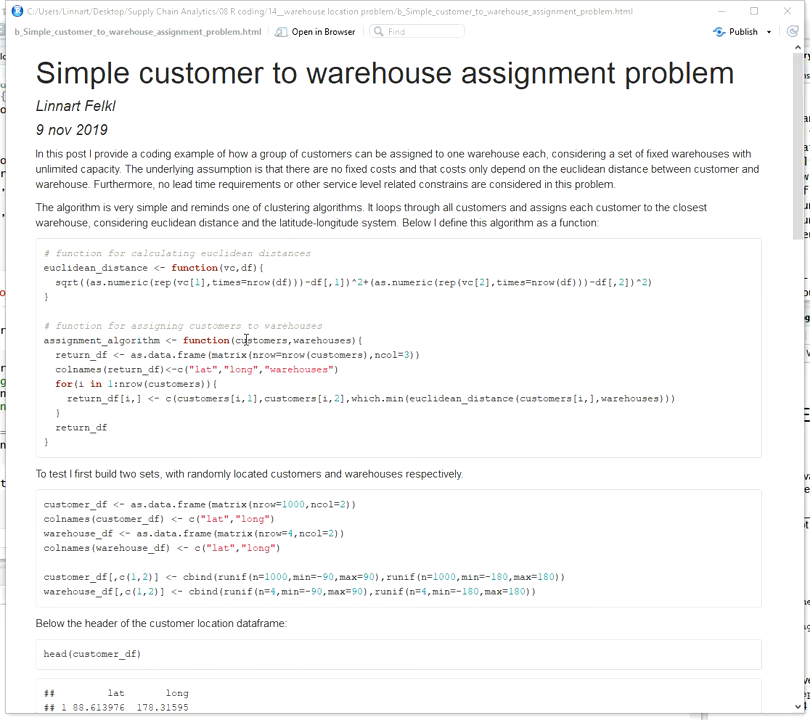
{"action": "mouse_move", "coordinate": [272, 340]}
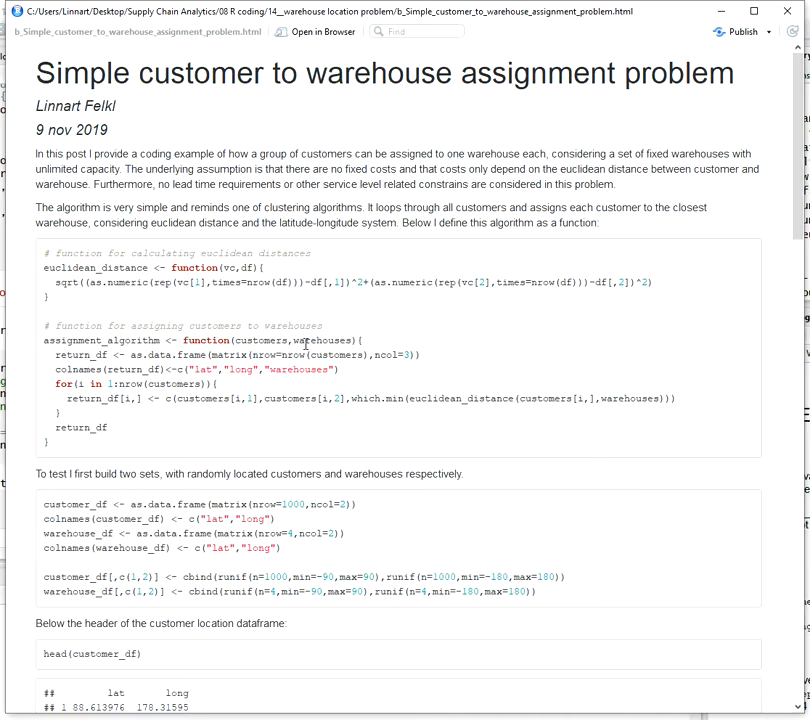
{"action": "mouse_move", "coordinate": [152, 386]}
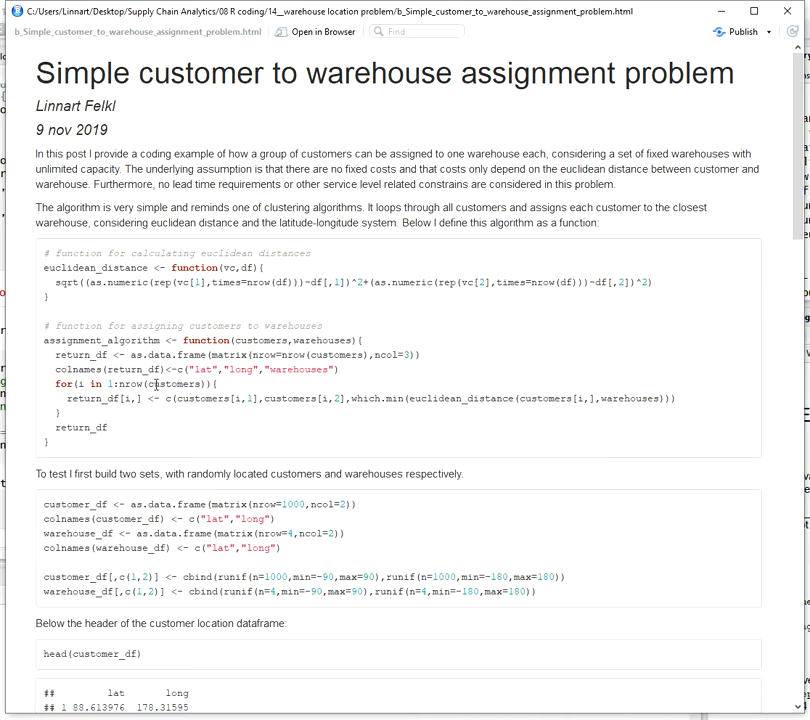
{"action": "mouse_move", "coordinate": [210, 404]}
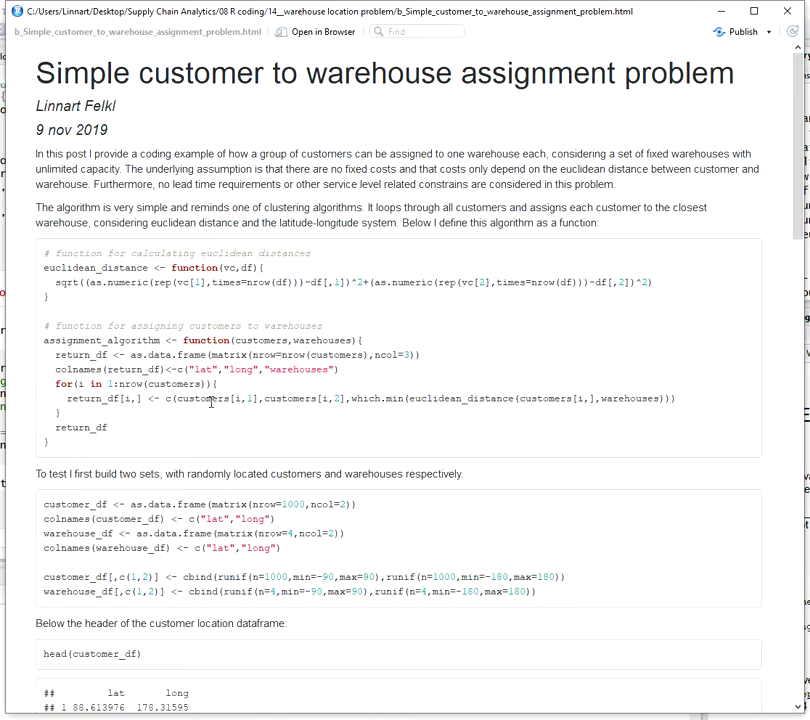
{"action": "mouse_move", "coordinate": [460, 400]}
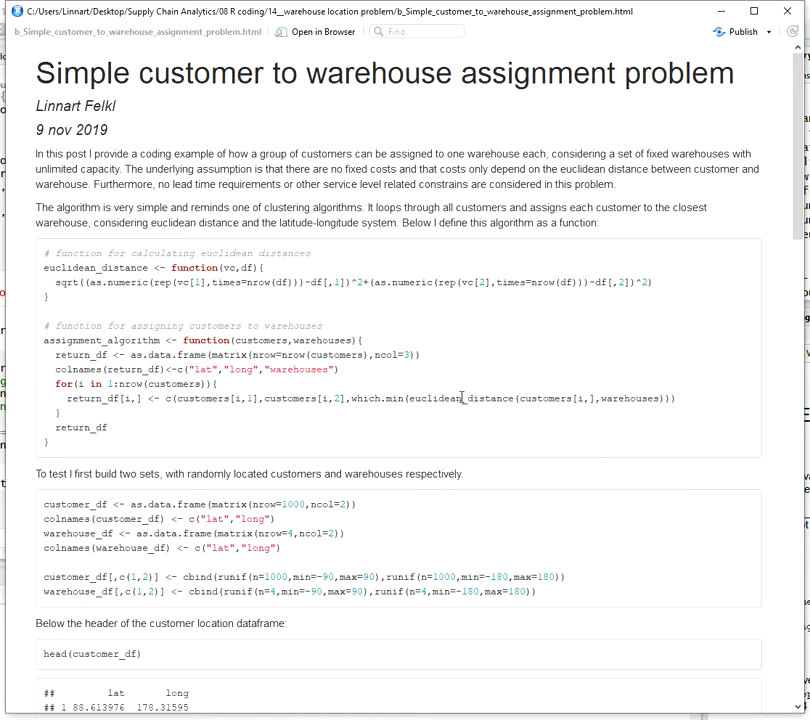
{"action": "mouse_move", "coordinate": [128, 302]}
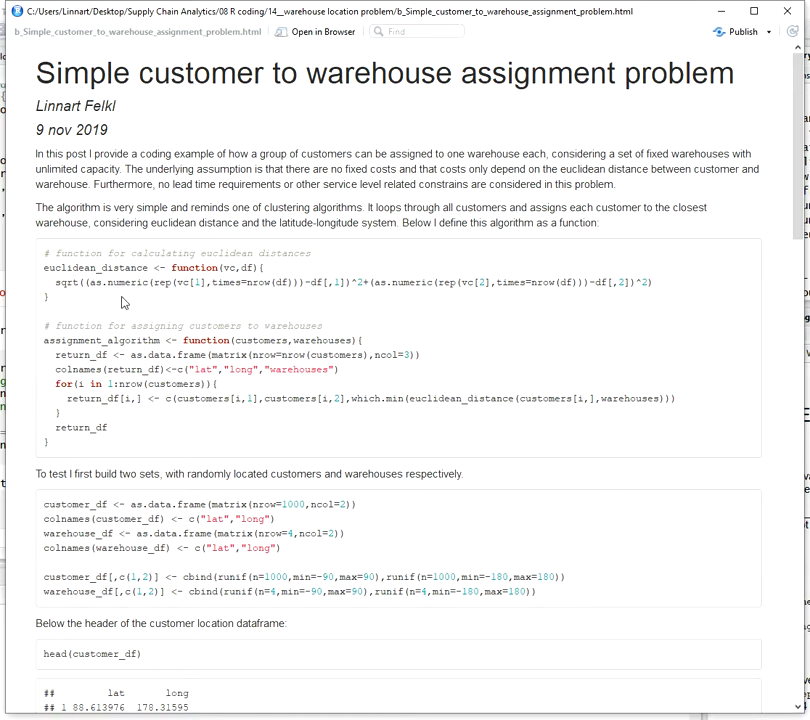
{"action": "mouse_move", "coordinate": [460, 432]}
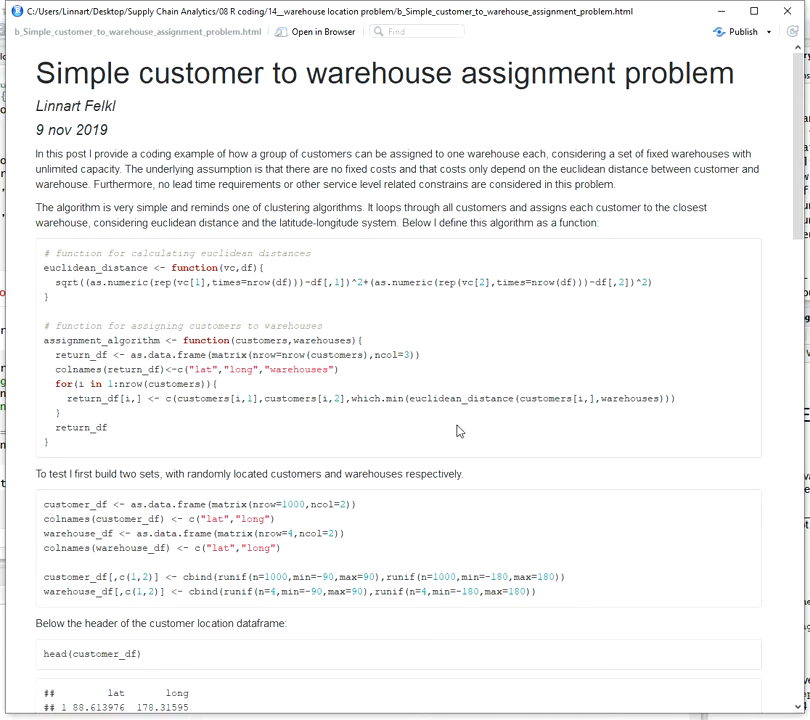
{"action": "mouse_move", "coordinate": [246, 286]}
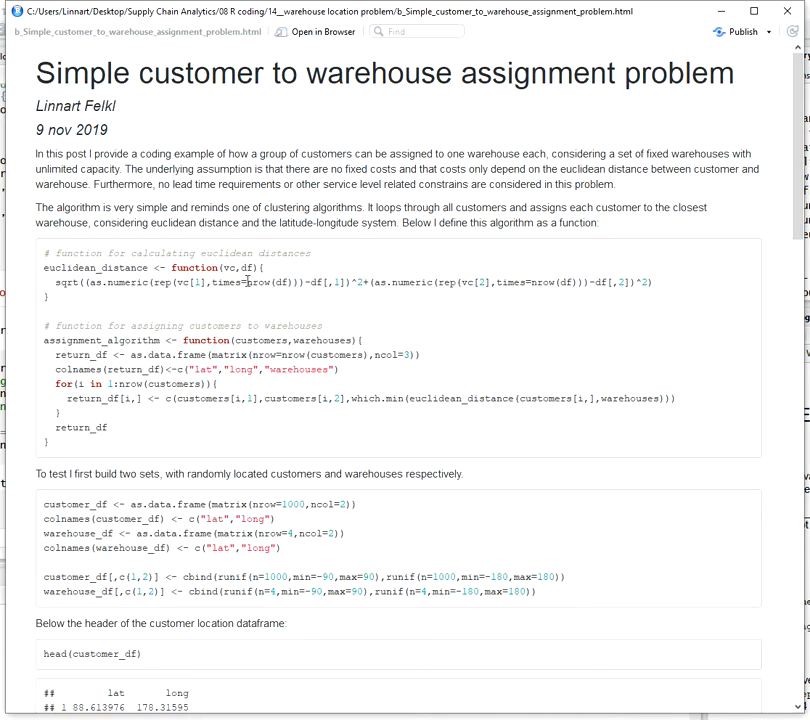
{"action": "mouse_move", "coordinate": [444, 402]}
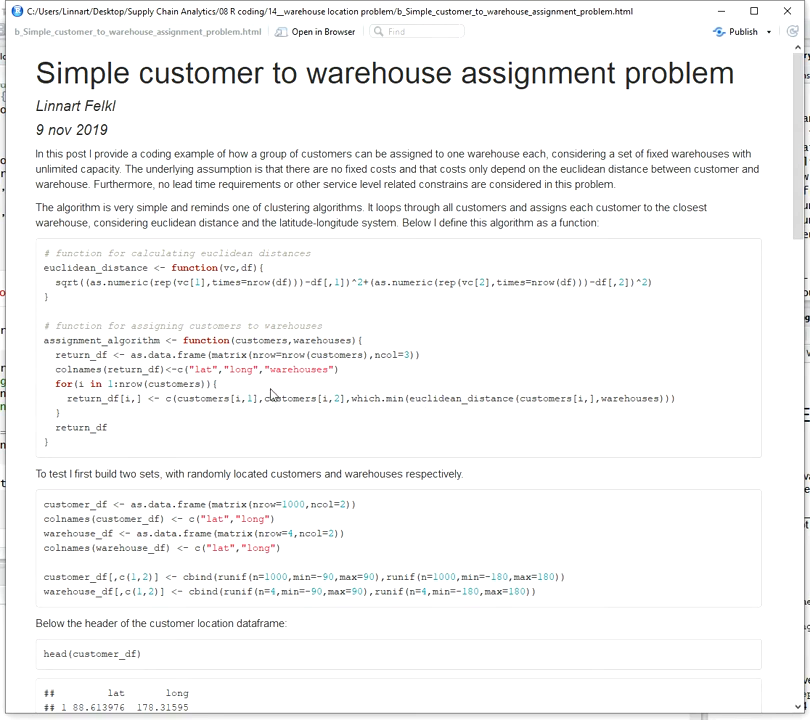
{"action": "mouse_move", "coordinate": [356, 384]}
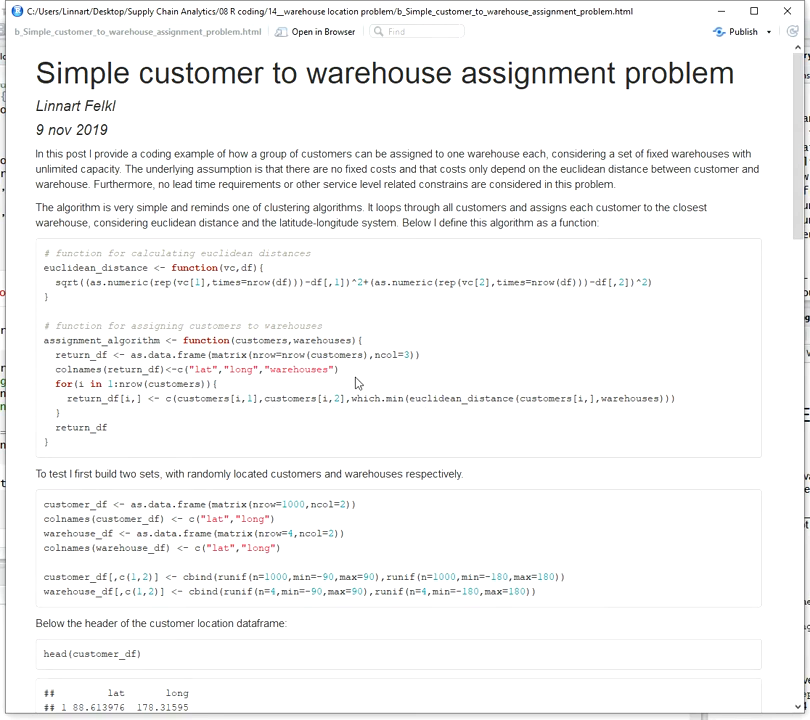
{"action": "mouse_move", "coordinate": [450, 400]}
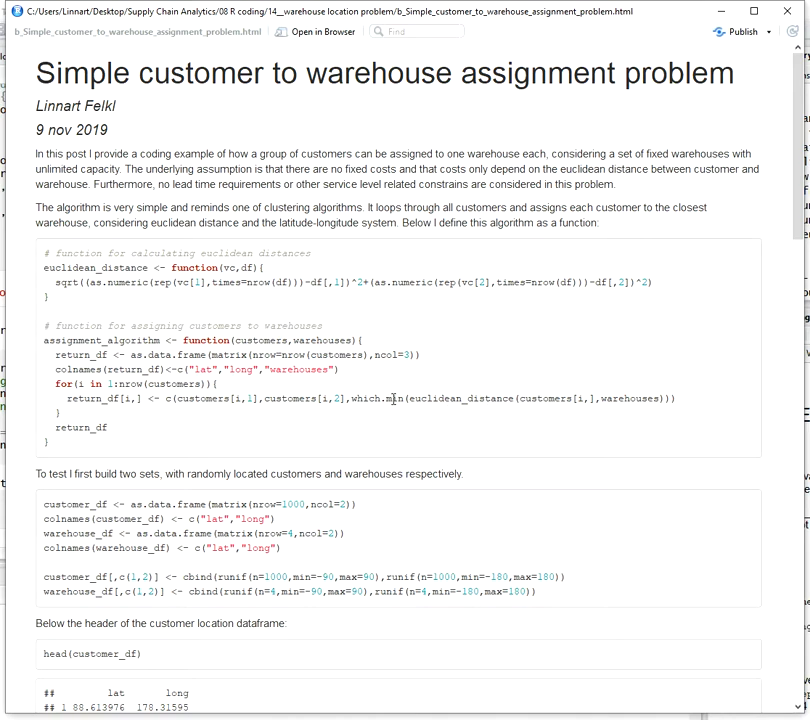
Highlight the min(euclidean_distance(customers[i,] call inside the assignment for loop
{"action": "double_click", "coordinate": [392, 400]}
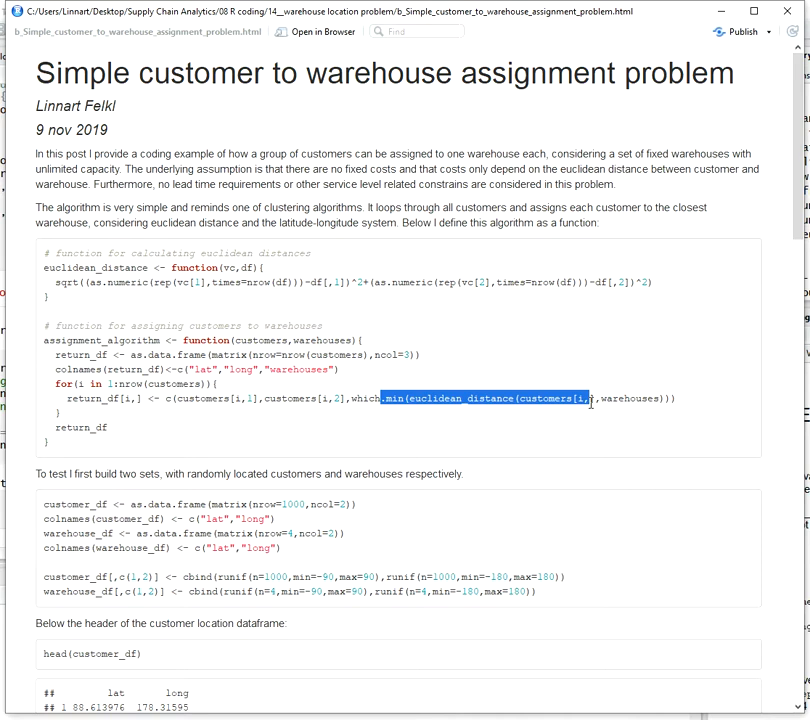
{"action": "mouse_move", "coordinate": [132, 418]}
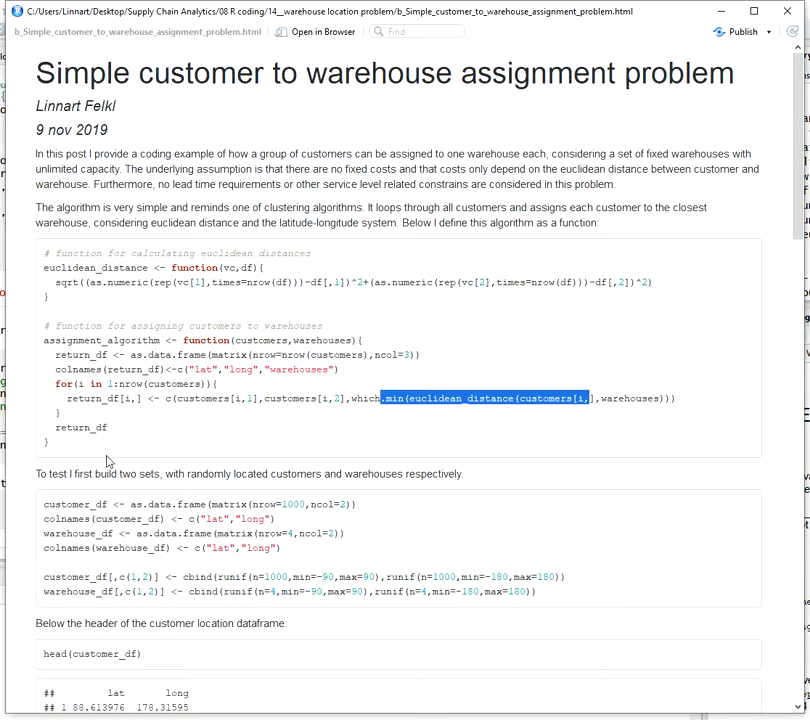
{"action": "mouse_move", "coordinate": [140, 472]}
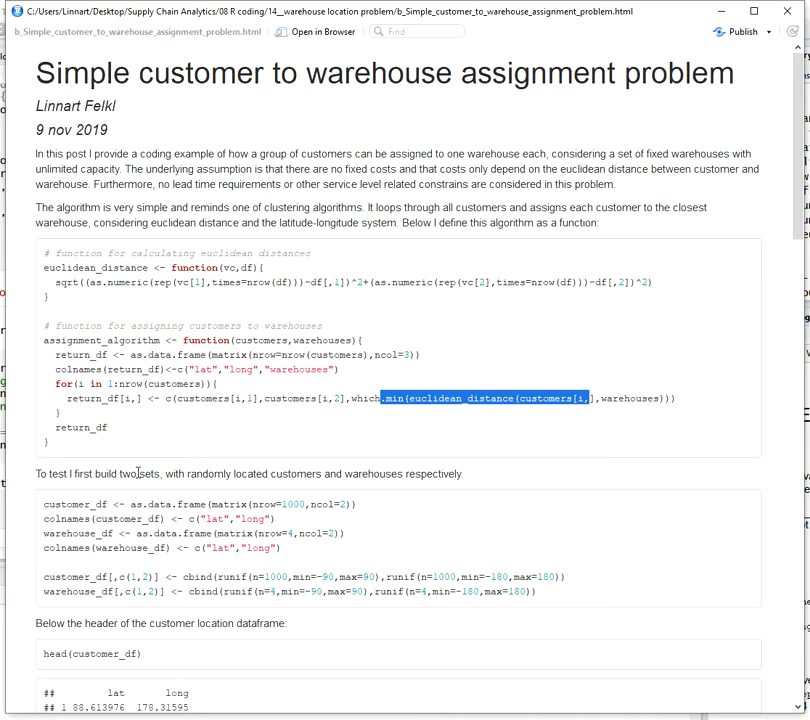
Scroll the preview past the test data headers to the assignment_algorithm results table and ggplot2 code
{"action": "scroll", "scroll_direction": "down", "scroll_amount": 3}
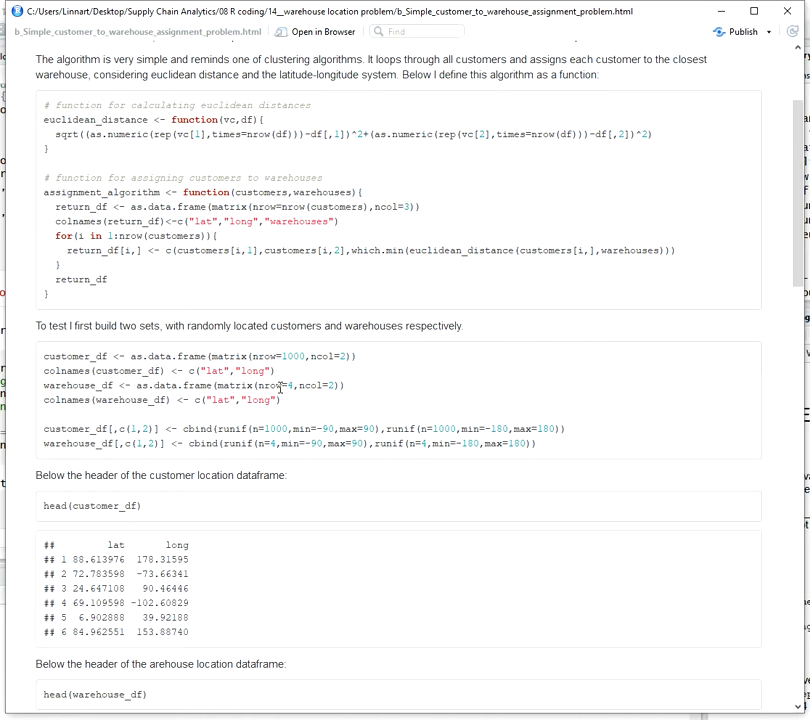
{"action": "mouse_move", "coordinate": [272, 400]}
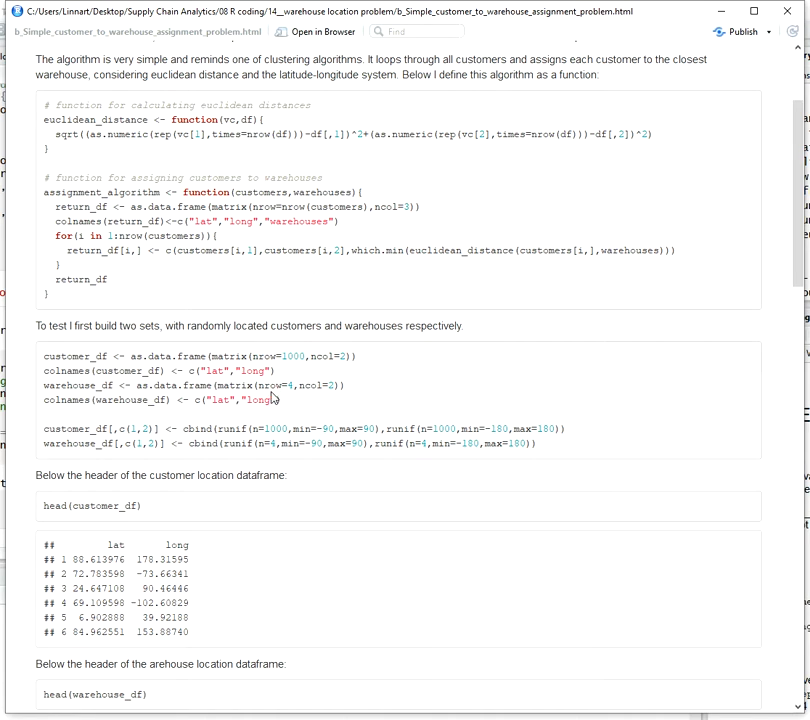
{"action": "scroll", "scroll_direction": "down", "scroll_amount": 3}
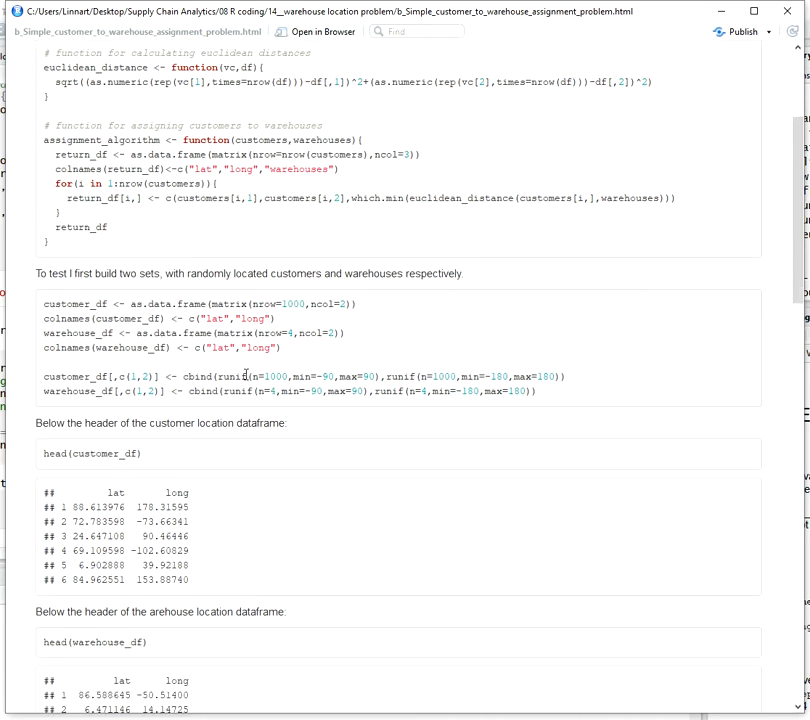
{"action": "mouse_move", "coordinate": [312, 376]}
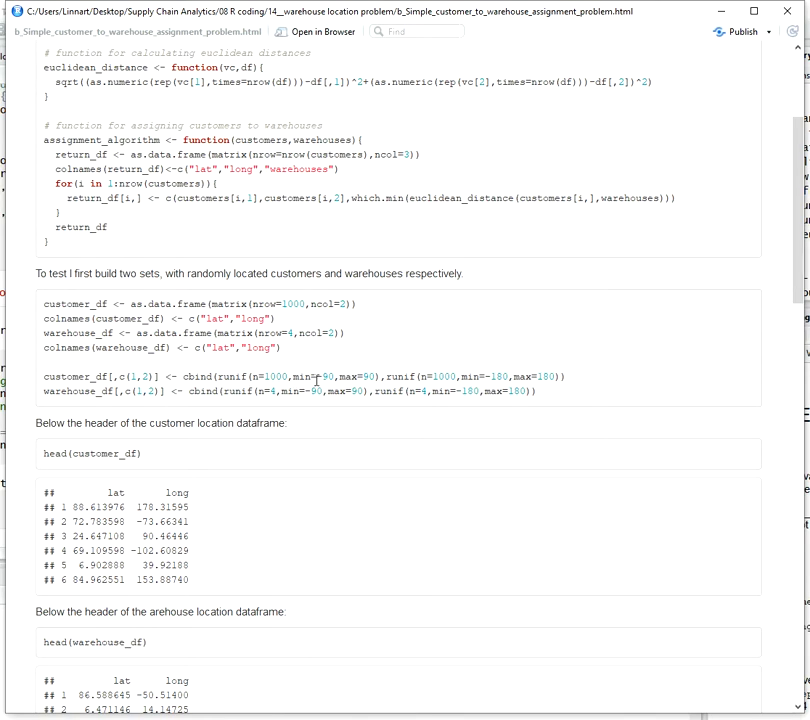
{"action": "scroll", "scroll_direction": "down", "scroll_amount": 3}
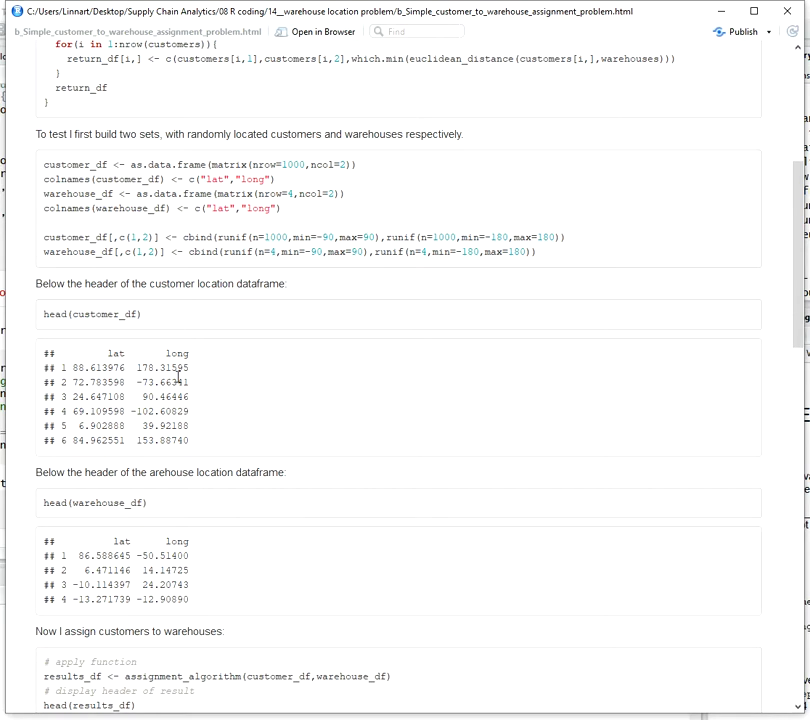
{"action": "mouse_move", "coordinate": [208, 376]}
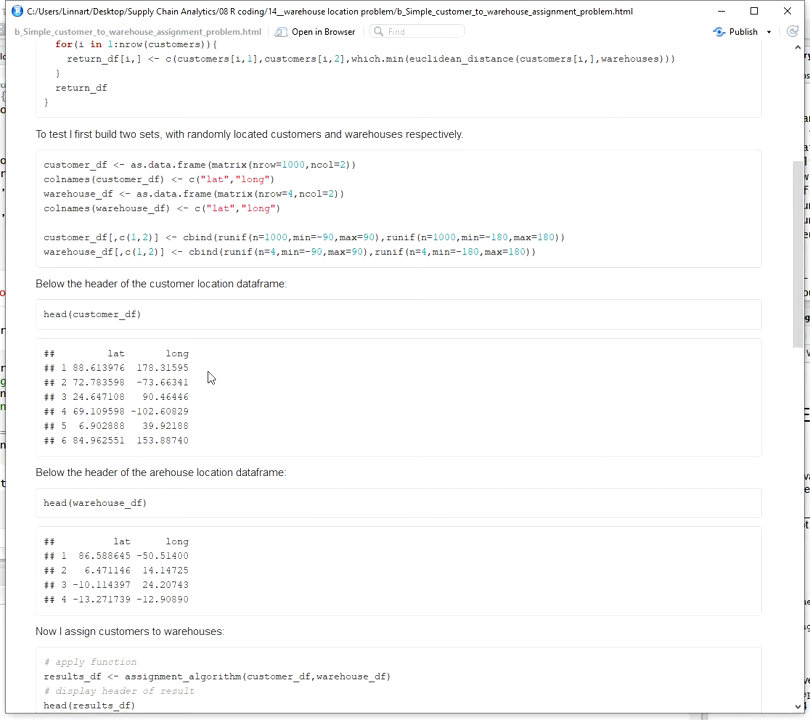
{"action": "scroll", "scroll_direction": "down", "scroll_amount": 3}
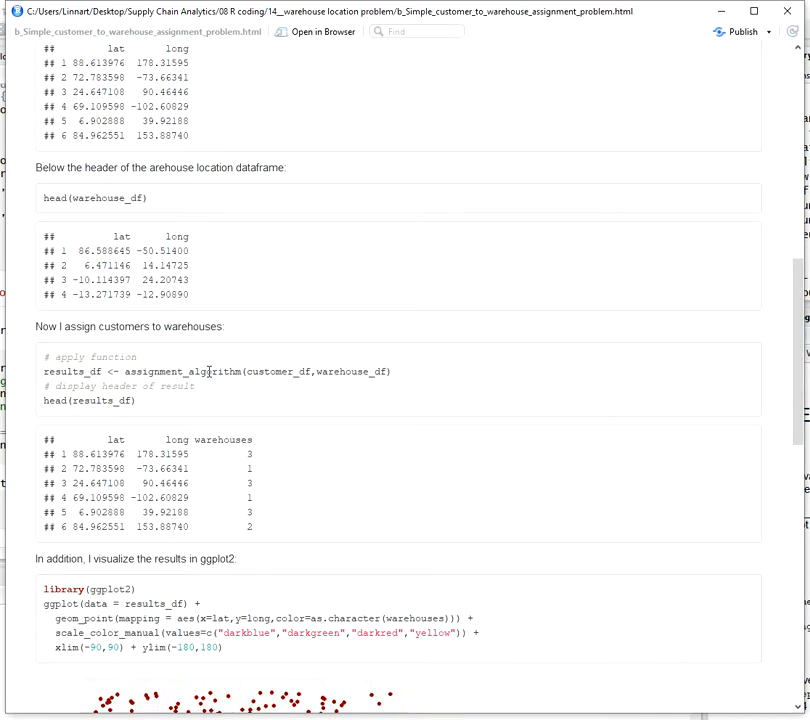
{"action": "scroll", "scroll_direction": "down", "scroll_amount": 3}
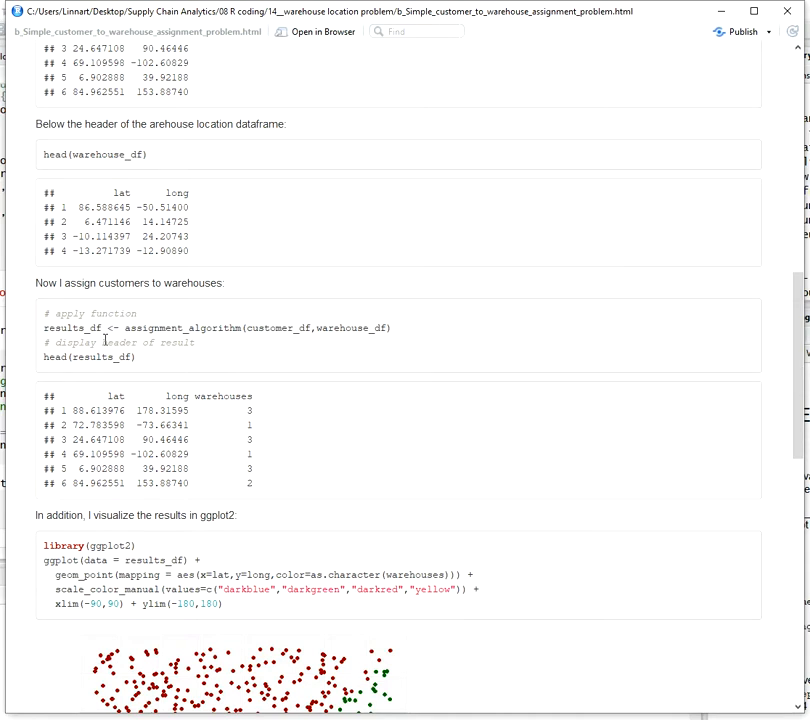
{"action": "mouse_move", "coordinate": [92, 344]}
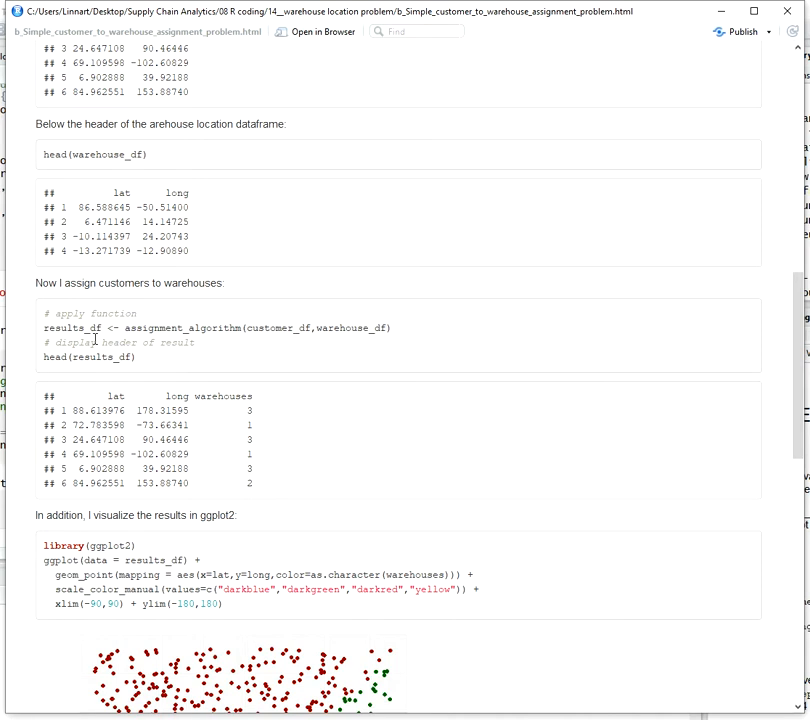
Scroll to the full ggplot2 scatter plot of customers coloured by assigned warehouse with legend
{"action": "scroll", "scroll_direction": "down", "scroll_amount": 3}
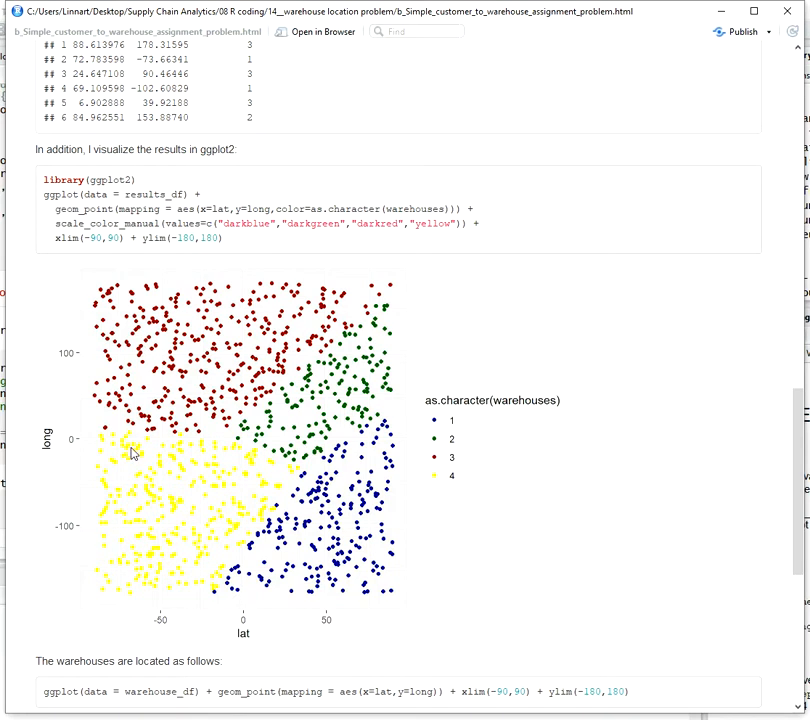
{"action": "mouse_move", "coordinate": [464, 452]}
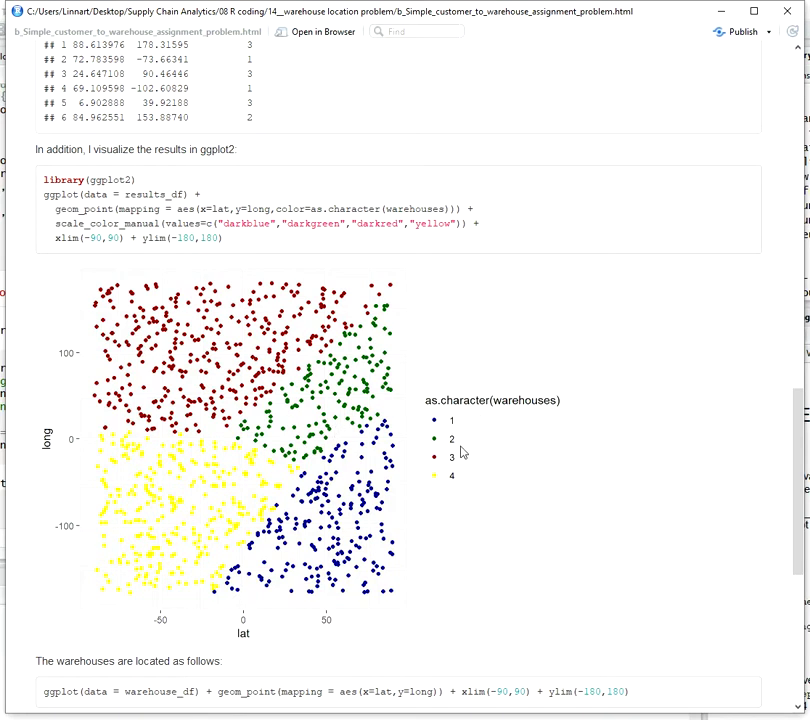
{"action": "mouse_move", "coordinate": [184, 338]}
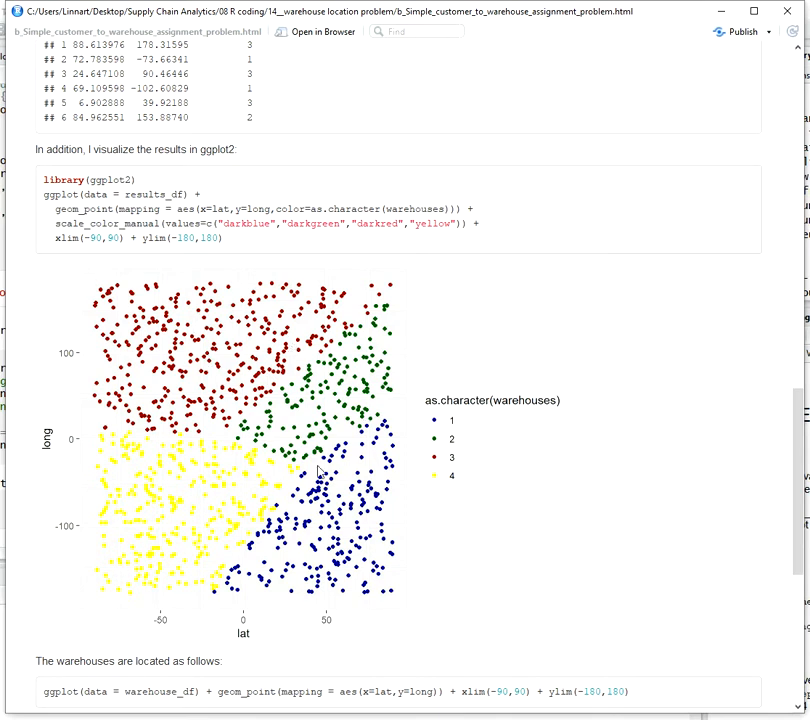
{"action": "mouse_move", "coordinate": [232, 480]}
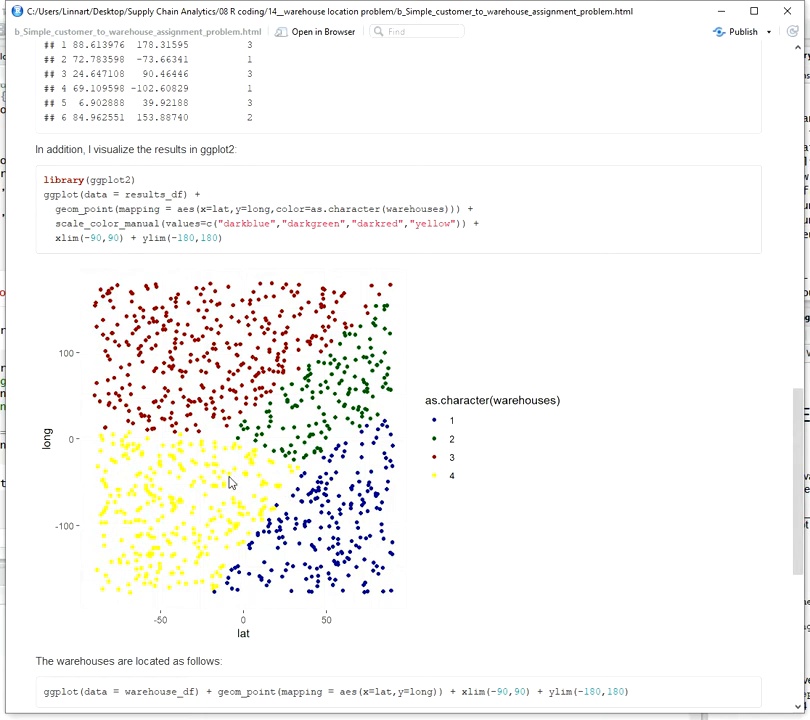
{"action": "scroll", "scroll_direction": "down", "scroll_amount": 3}
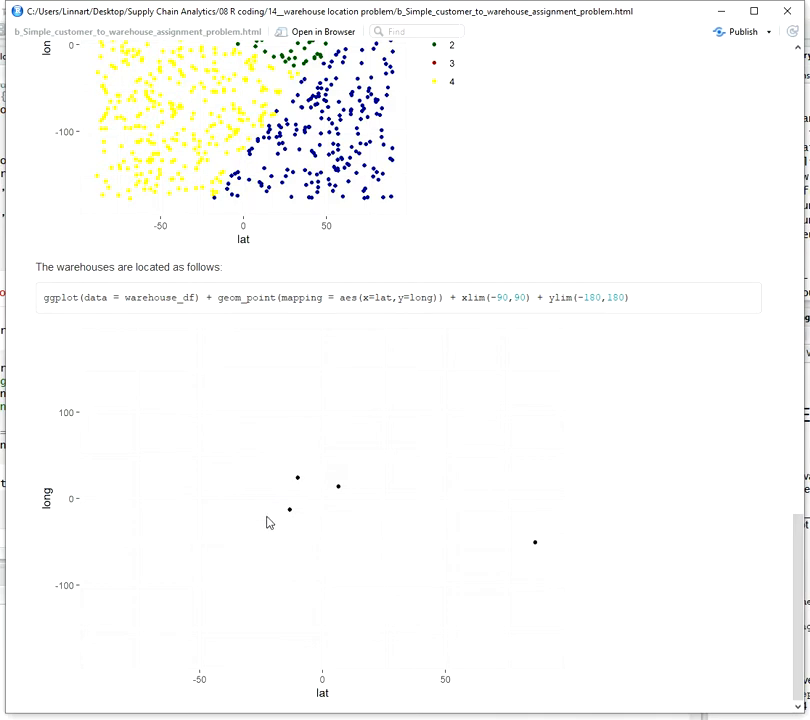
{"action": "mouse_move", "coordinate": [320, 510]}
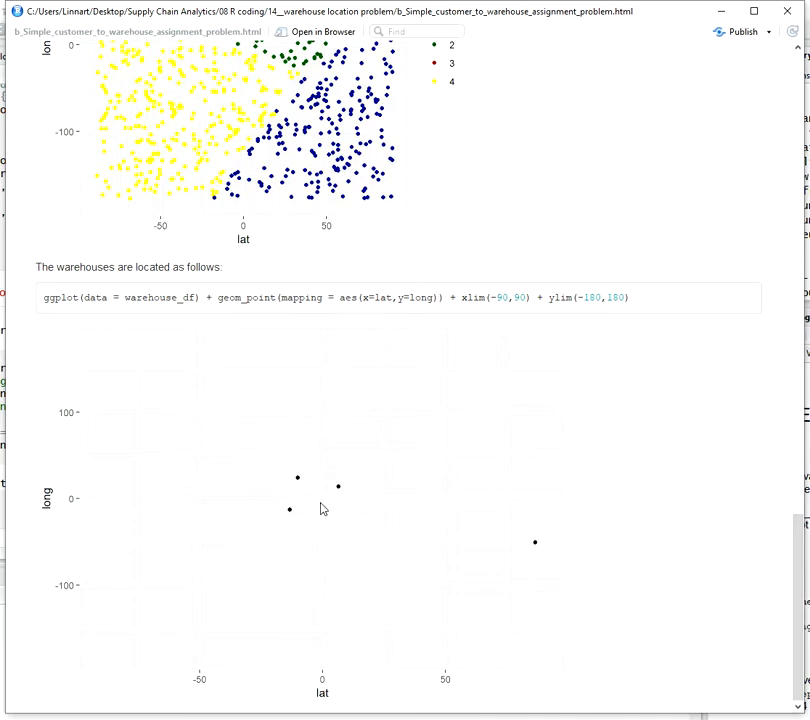
{"action": "mouse_move", "coordinate": [404, 440]}
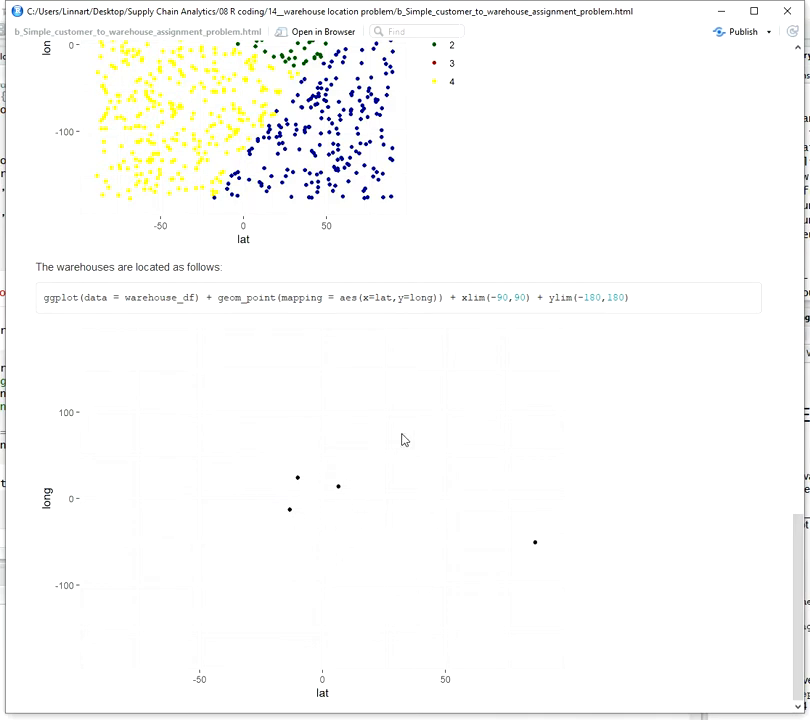
{"action": "scroll", "scroll_direction": "up", "scroll_amount": 3}
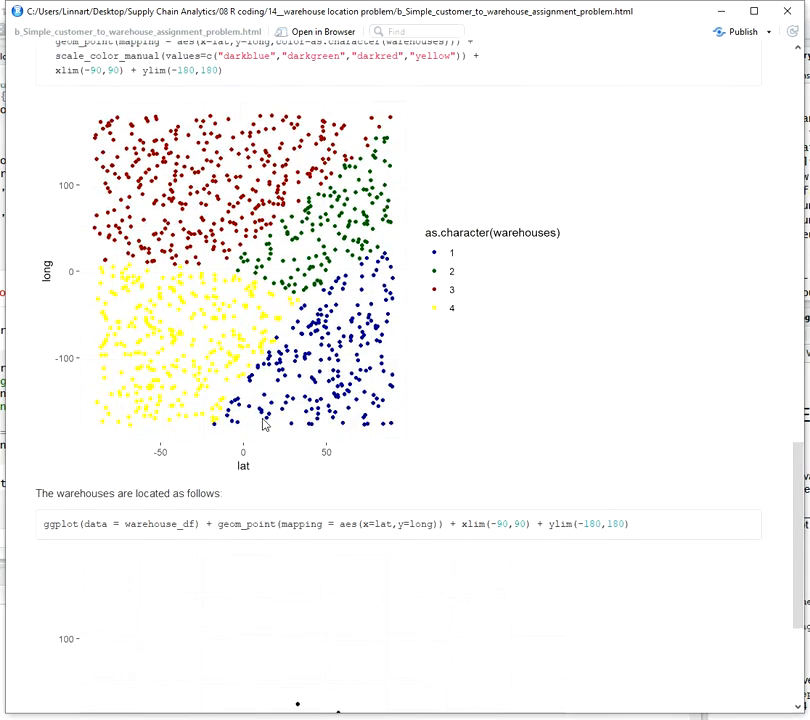